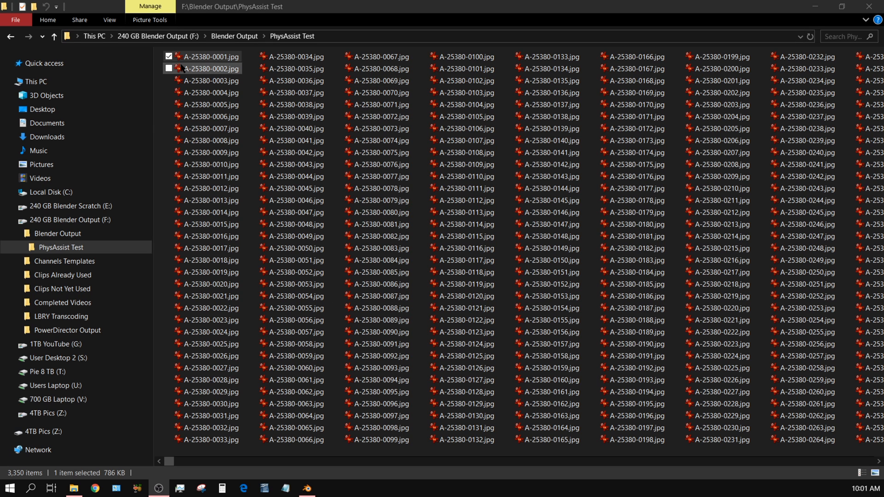
Dismiss the splash screen and switch the 3D Viewport to a Video Sequencer editor.
double_click(213, 56)
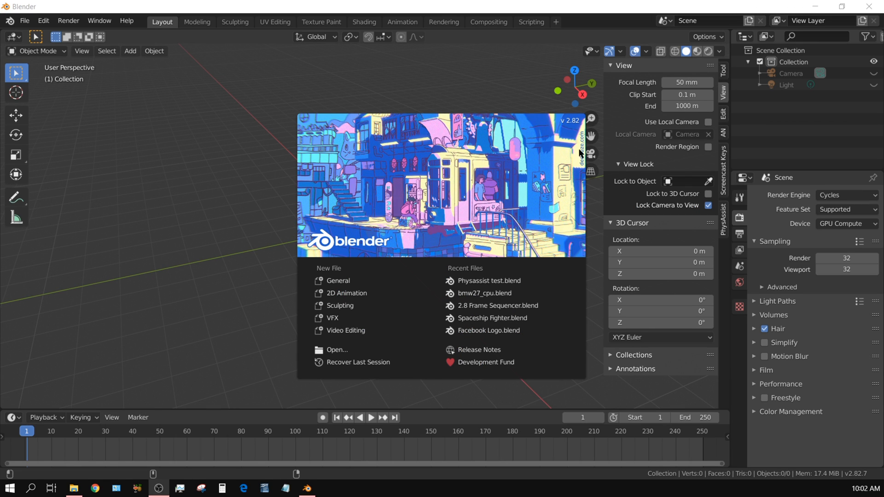
mouse_move(479, 140)
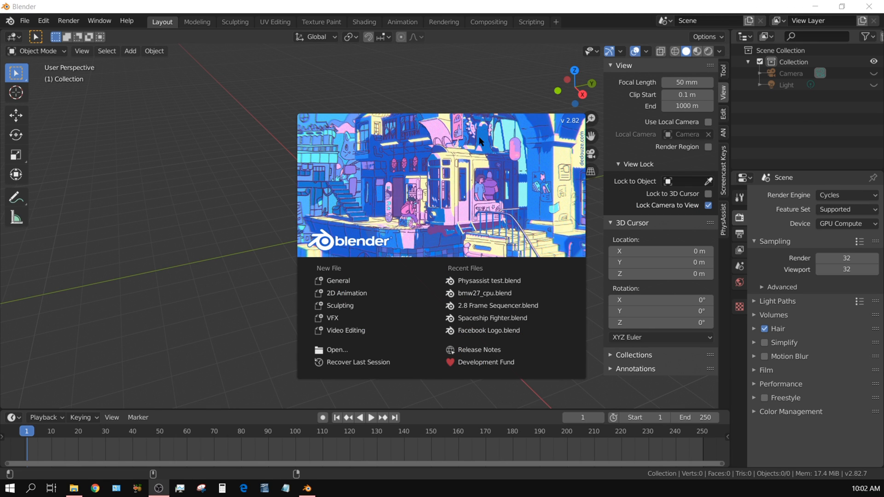
mouse_move(553, 140)
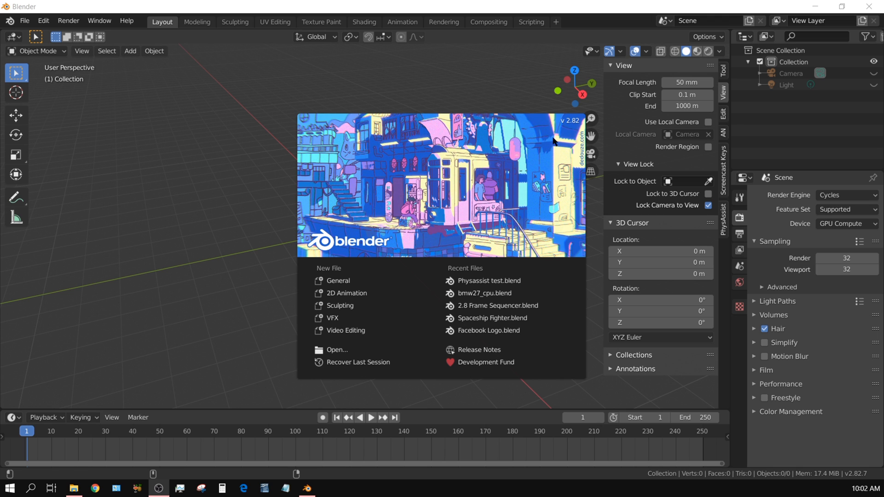
mouse_move(157, 175)
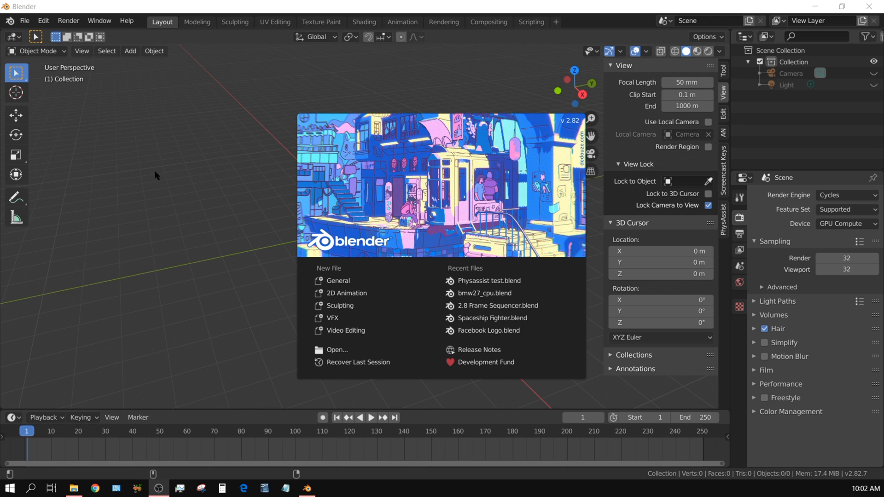
click(10, 36)
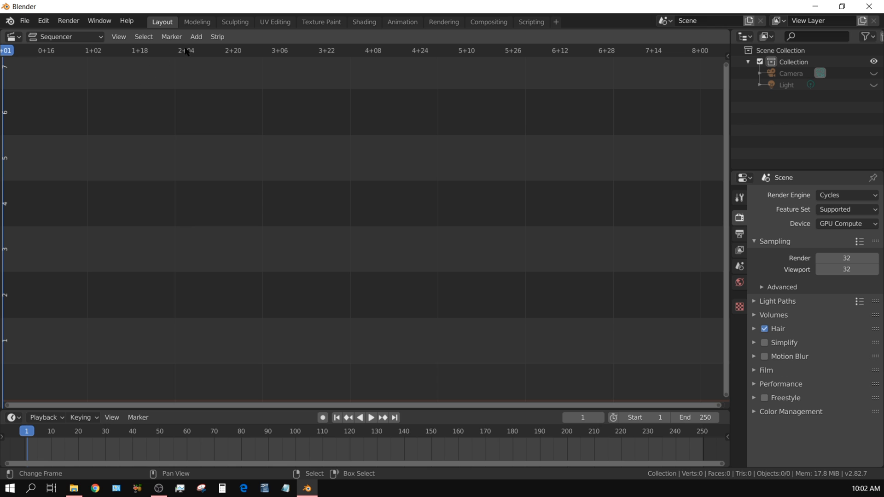
Start adding an Image/Sequence strip and browse to F:\Blender Output\PhysAssist Test.
click(196, 37)
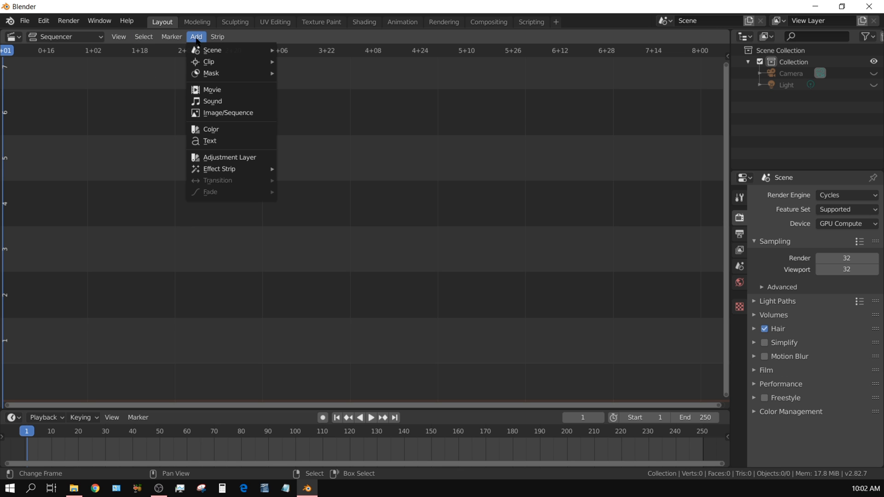
mouse_move(228, 112)
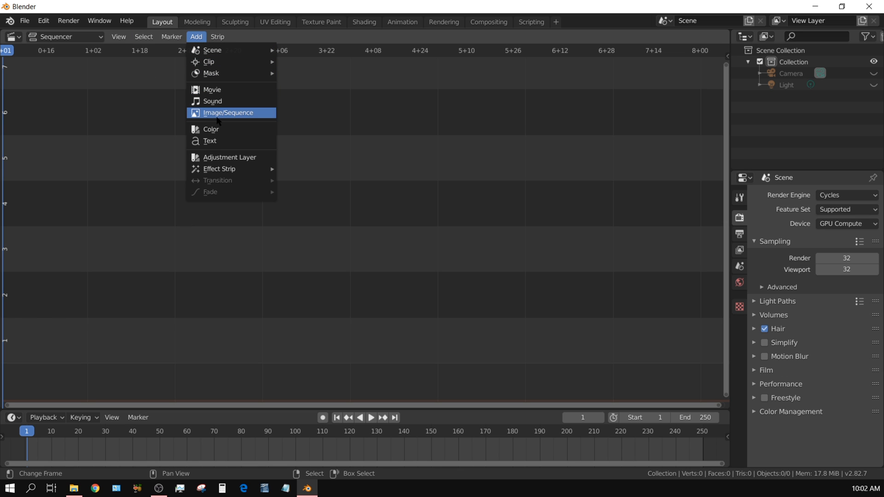
click(228, 112)
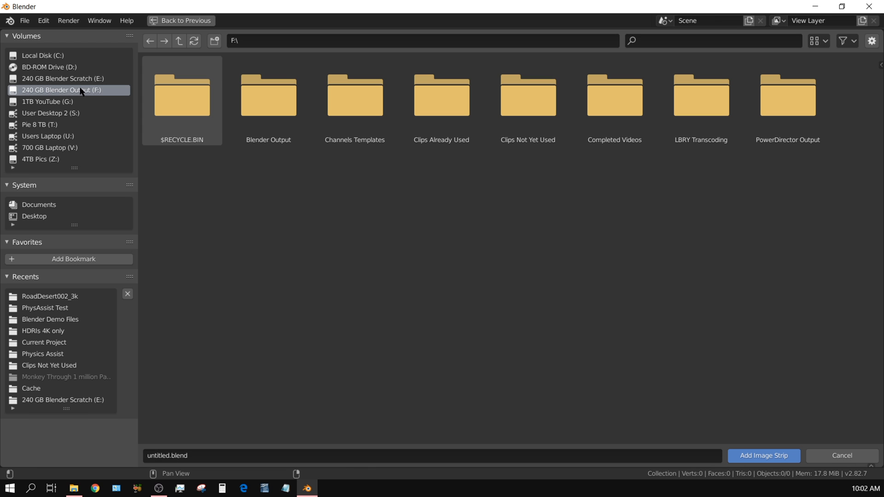
click(268, 99)
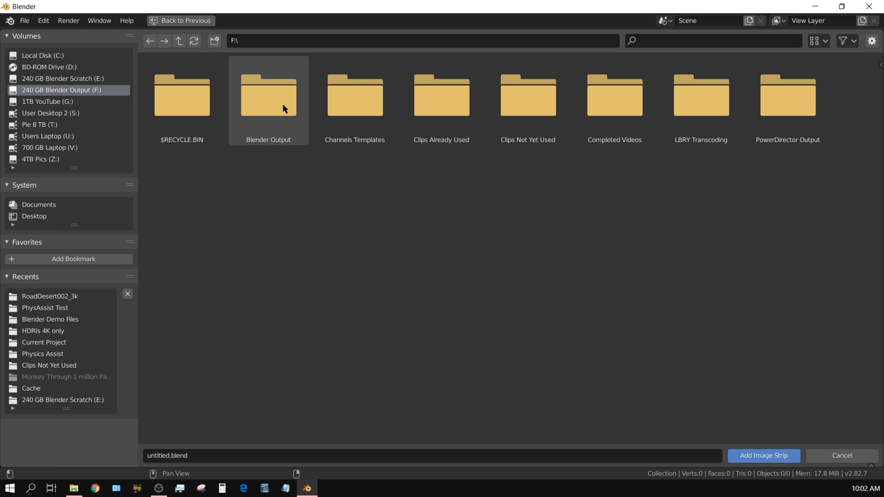
double_click(268, 96)
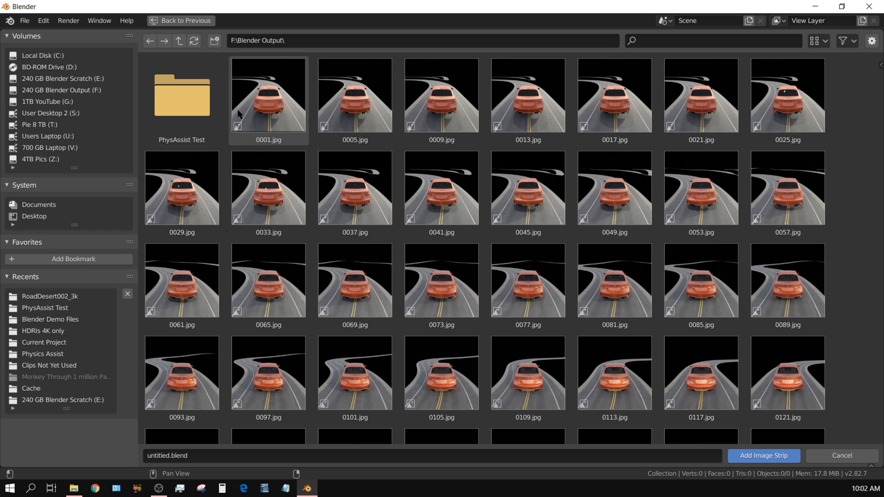
double_click(181, 96)
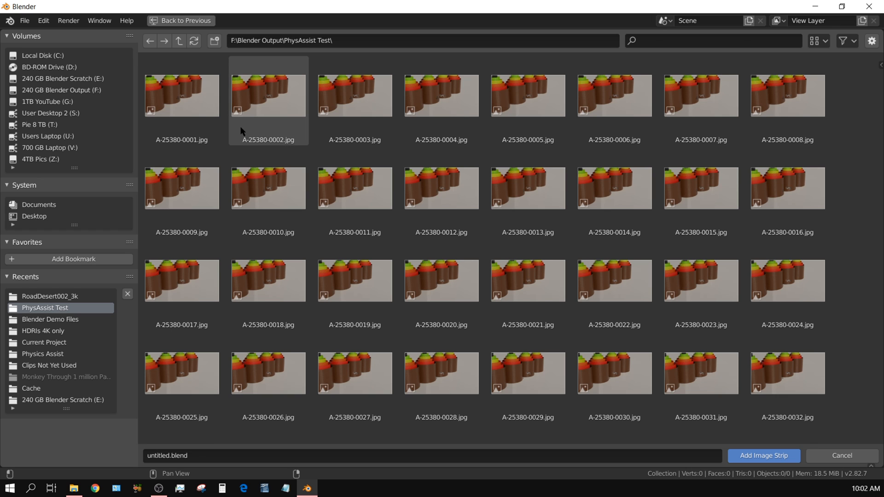
Select the first frame A-25380-0001.jpg and then all JPG frames in the folder.
click(354, 187)
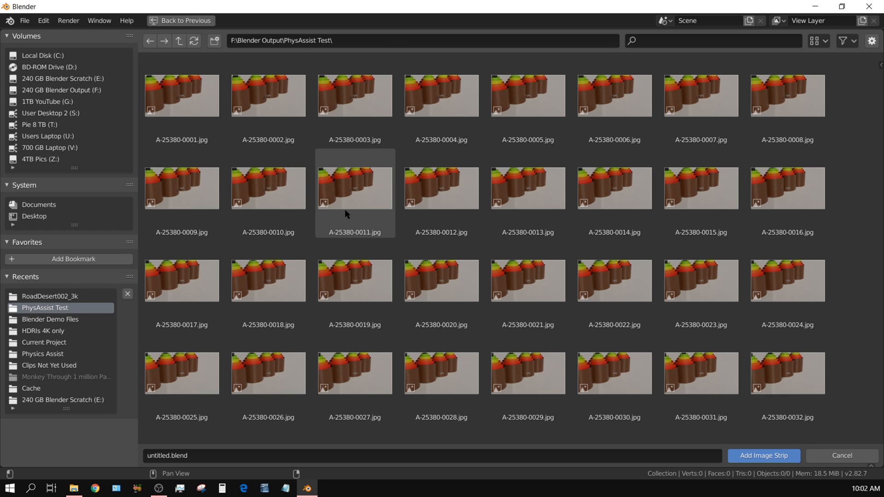
click(786, 96)
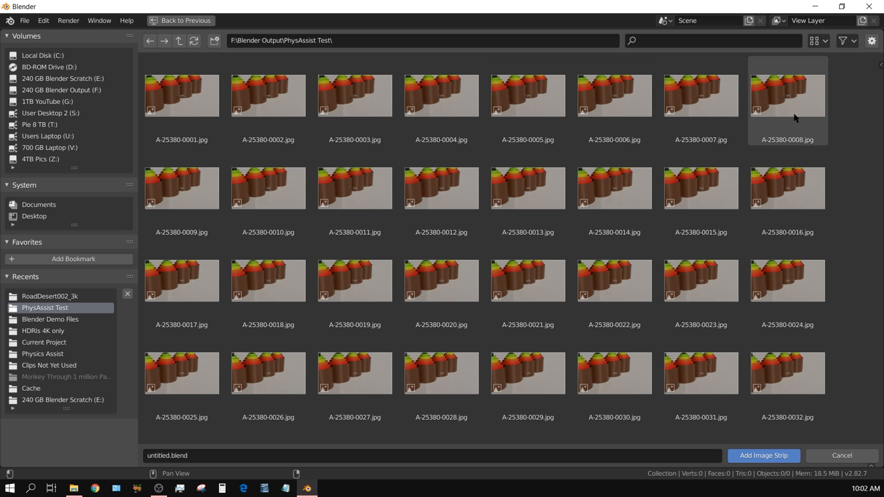
click(181, 95)
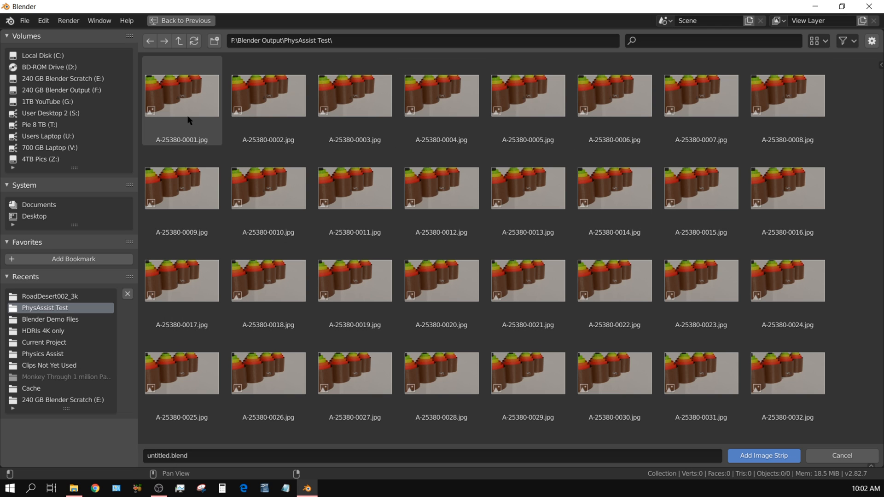
click(181, 95)
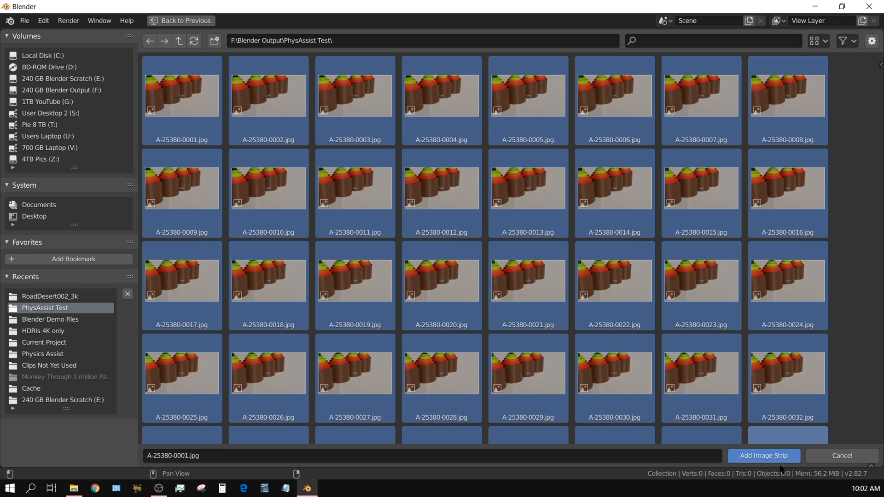
Add the 3,350 frames as one image strip and set the scene end frame to 3550.
click(762, 456)
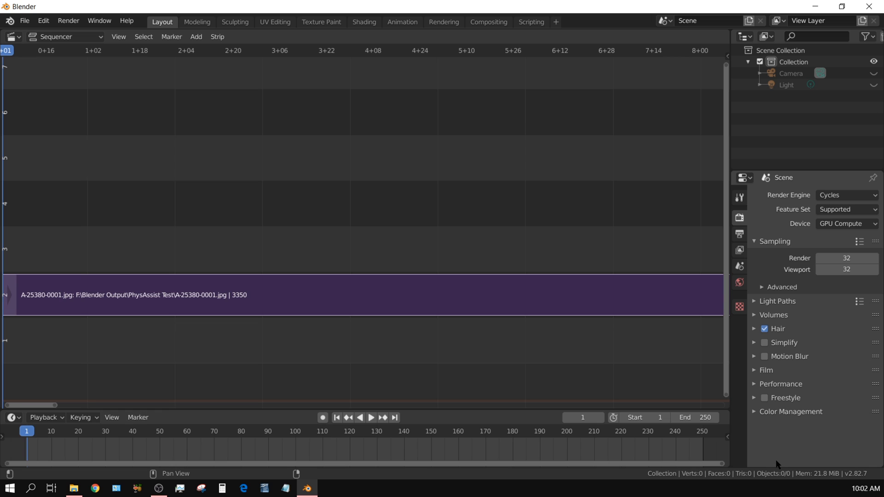
mouse_move(246, 324)
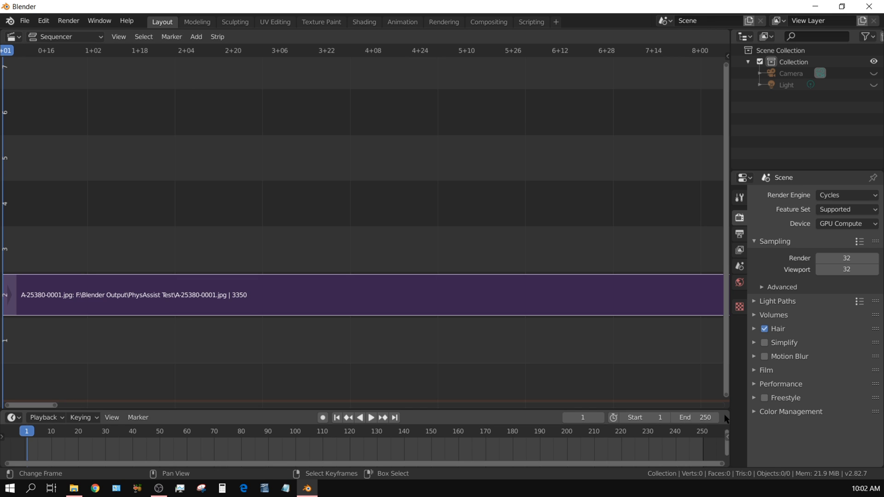
click(682, 417)
text(3550)
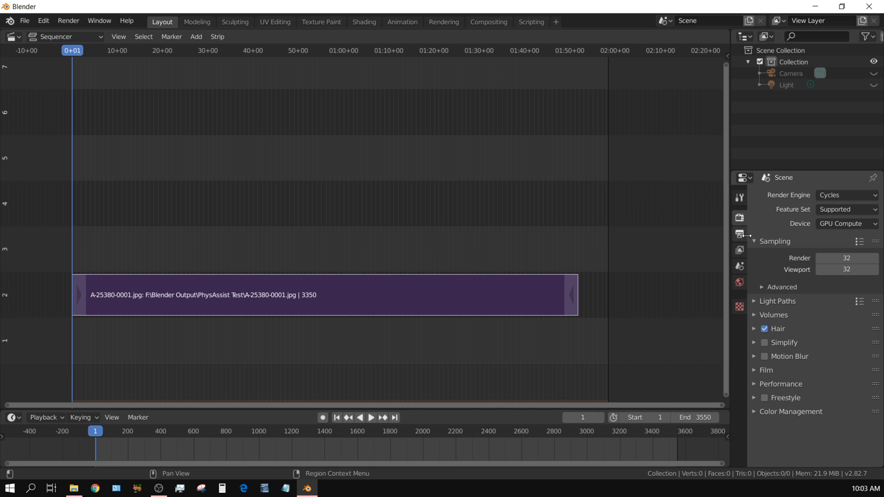
In Output Properties, change the file format from JPEG to FFmpeg Video.
click(738, 233)
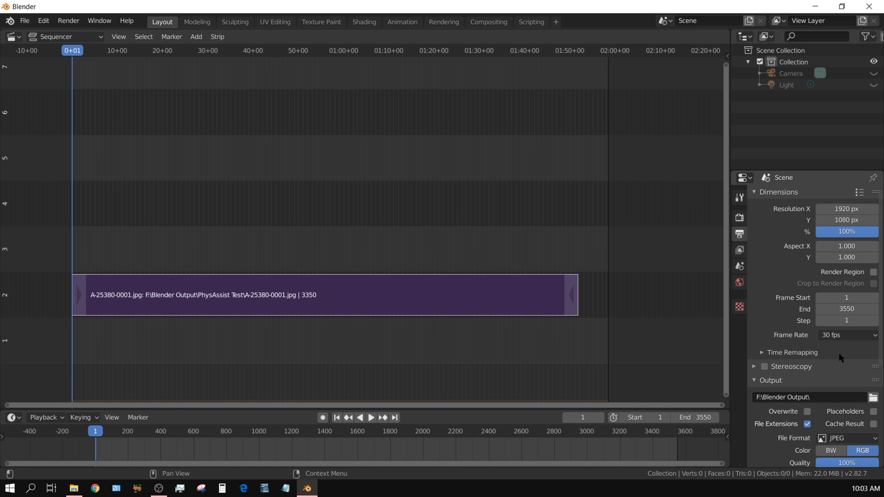
mouse_move(846, 335)
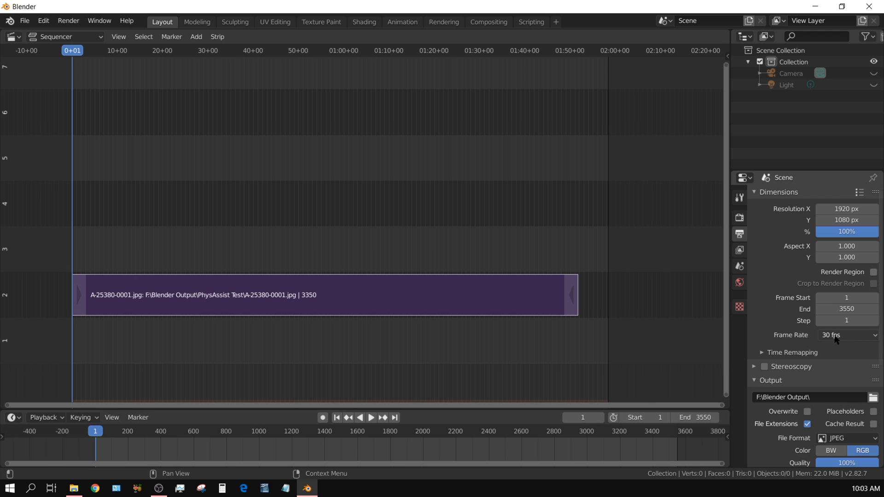
mouse_move(829, 364)
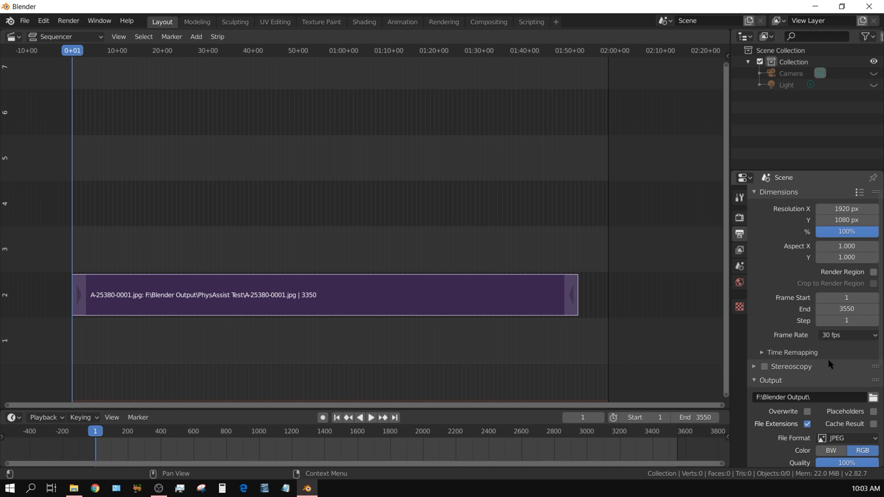
scroll(down, 3)
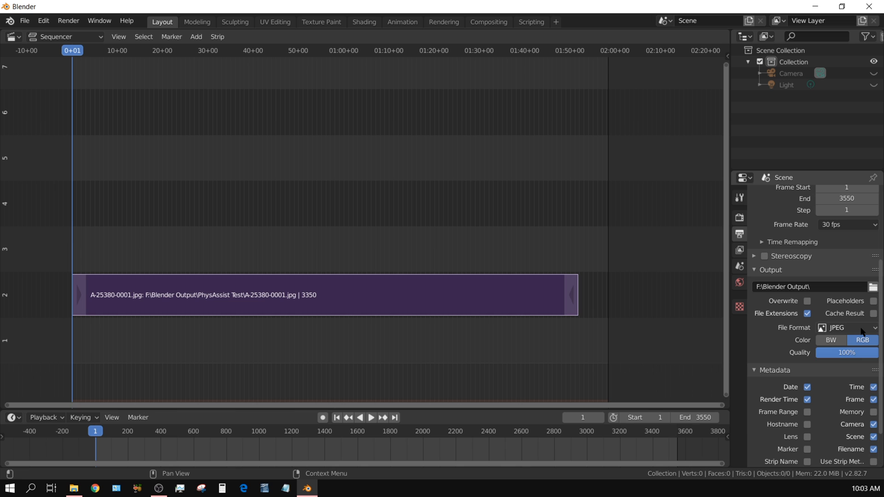
click(845, 327)
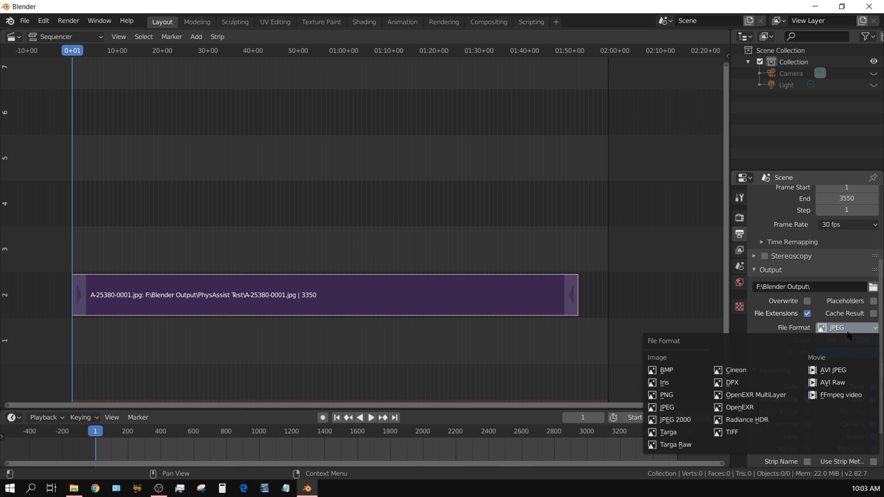
mouse_move(840, 395)
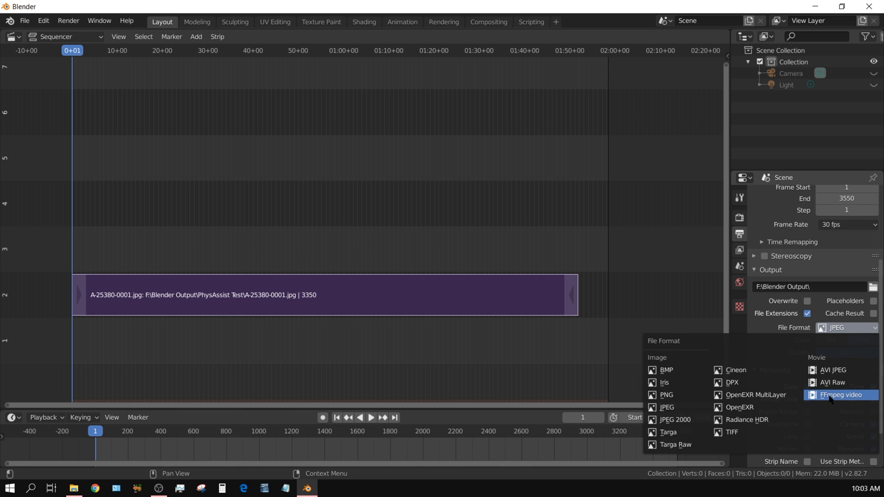
click(840, 395)
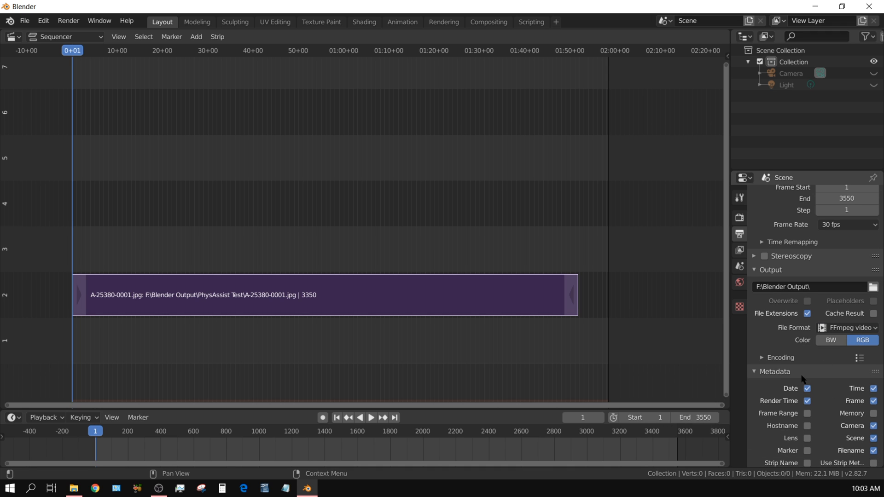
Set the container to MPEG-4 with H.264 and output quality Perceptually lossless.
click(762, 357)
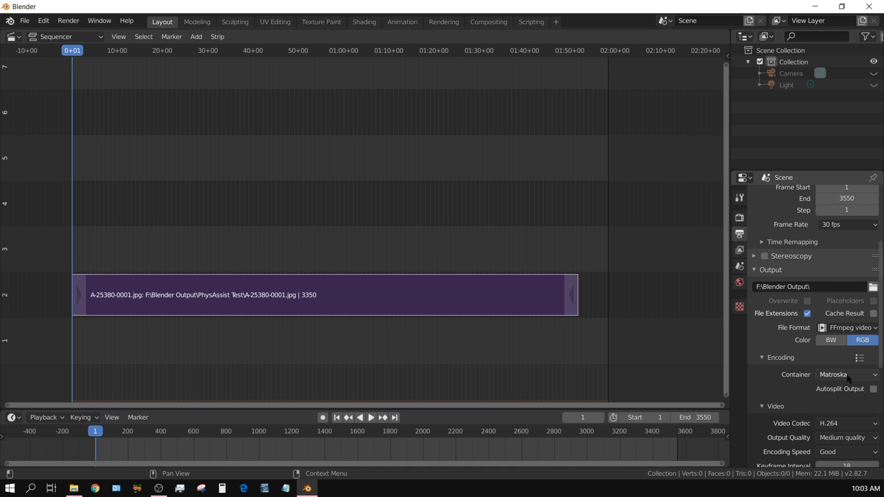
click(845, 374)
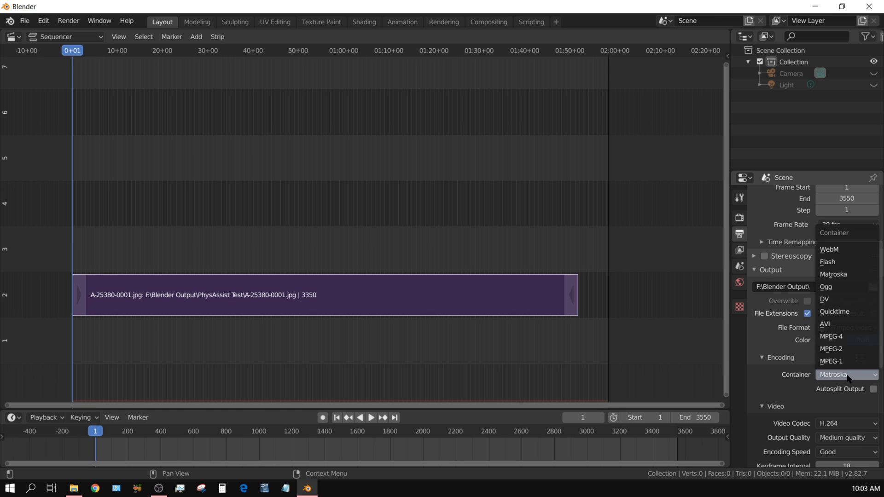
click(830, 337)
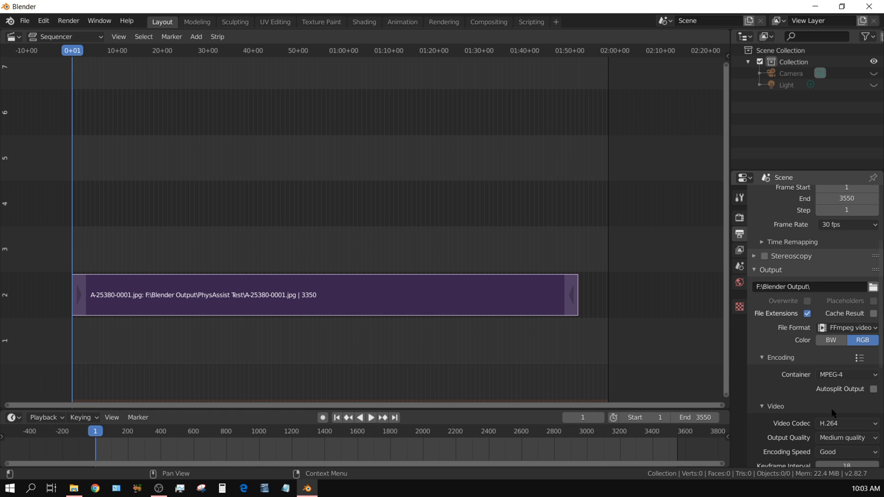
scroll(down, 3)
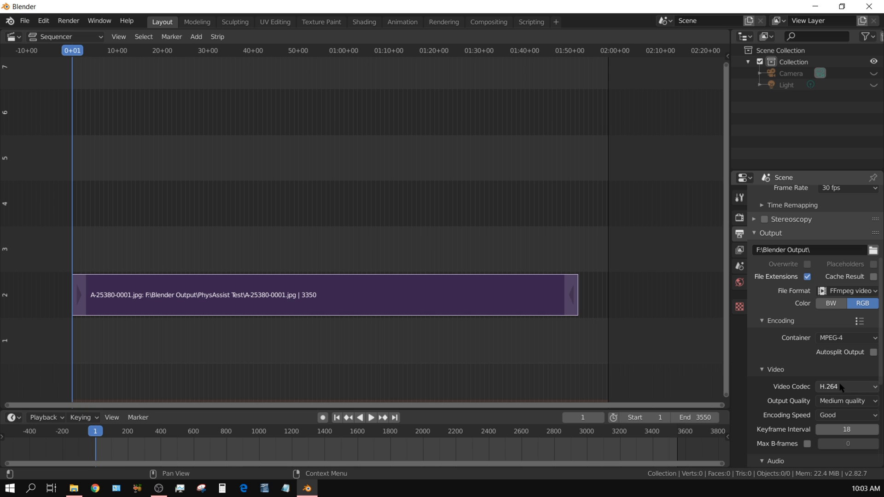
click(845, 400)
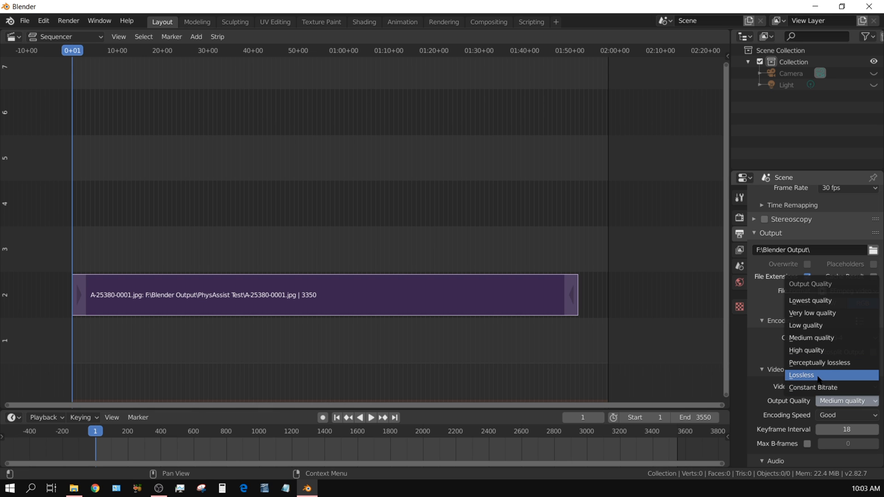
mouse_move(820, 379)
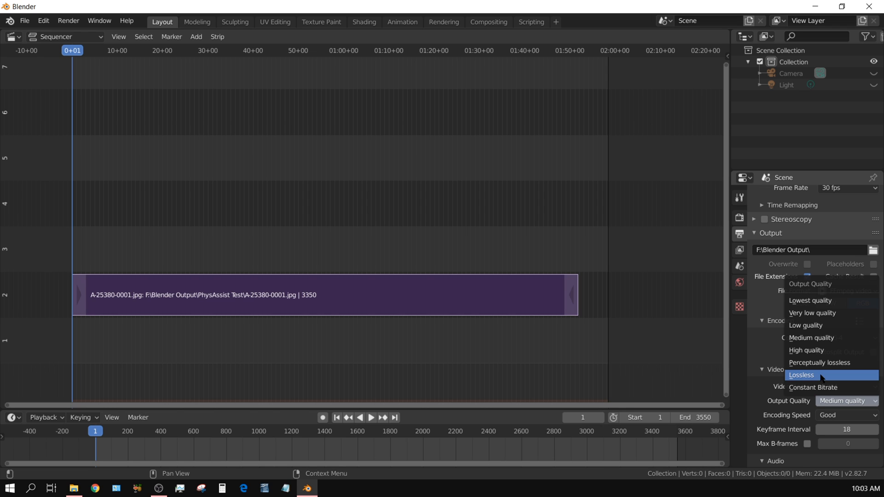
mouse_move(820, 367)
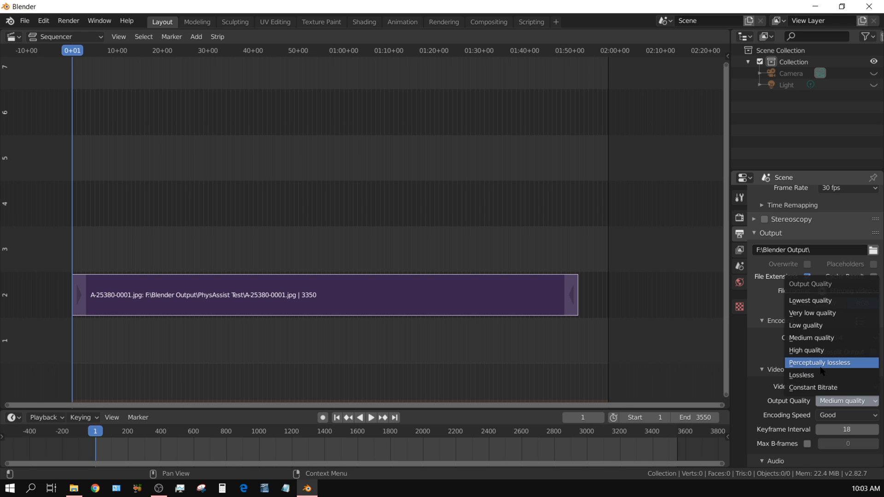
mouse_move(820, 375)
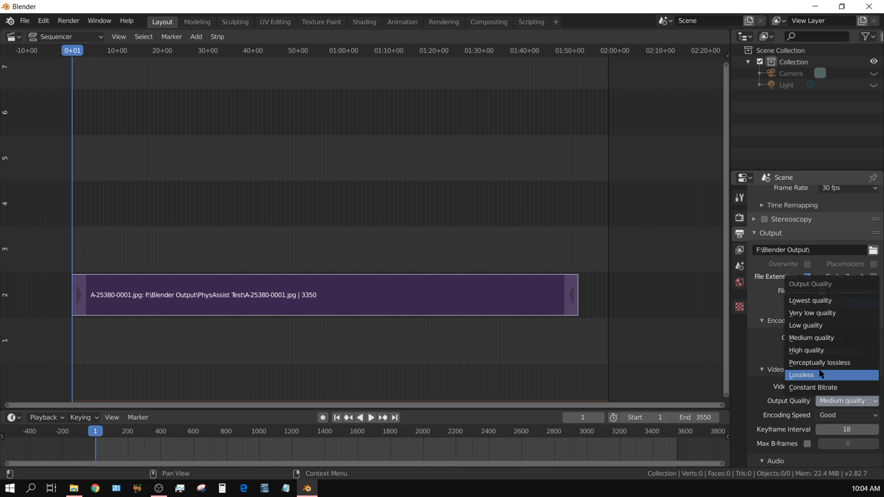
mouse_move(820, 363)
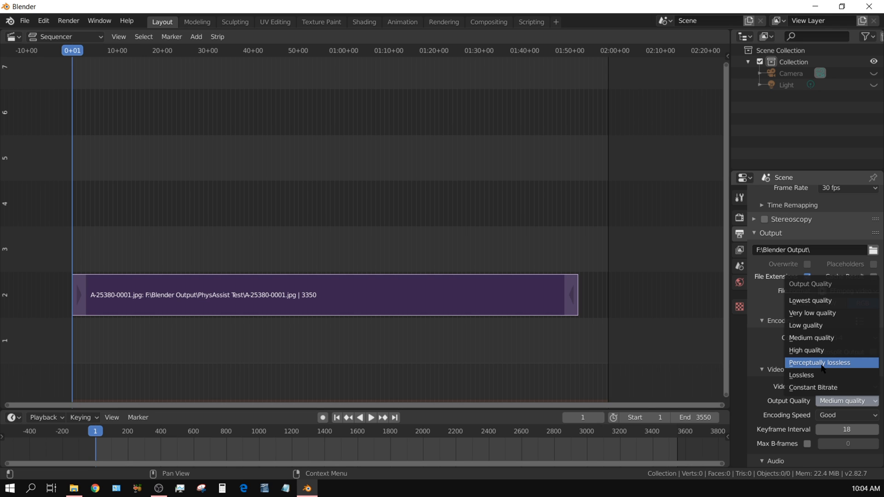
click(819, 362)
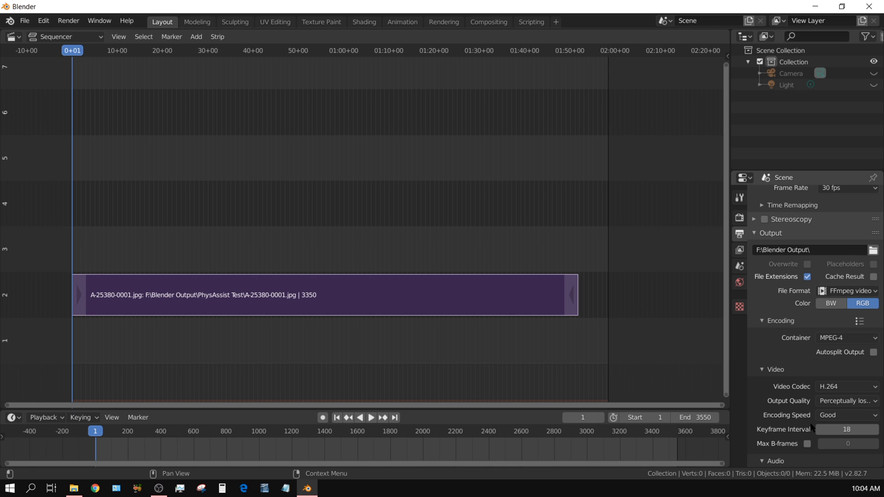
Set the H.264 encoding speed to Slowest, leaving the audio codec at No Audio.
click(845, 415)
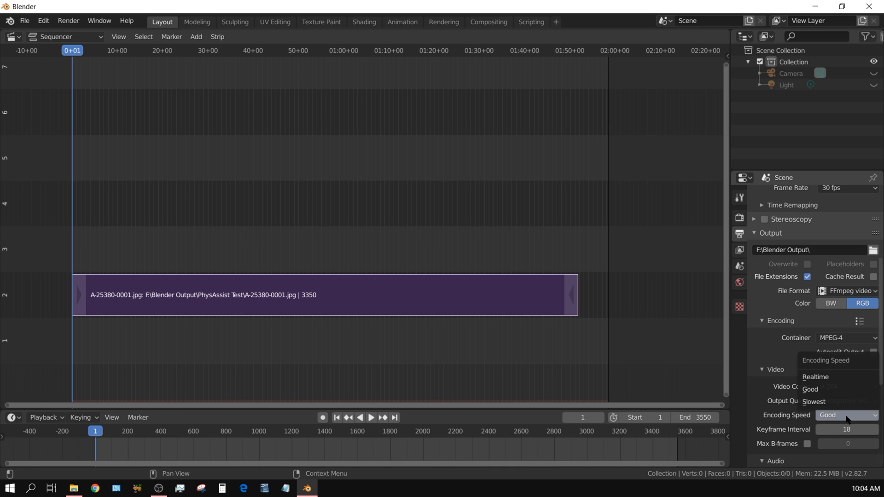
click(813, 401)
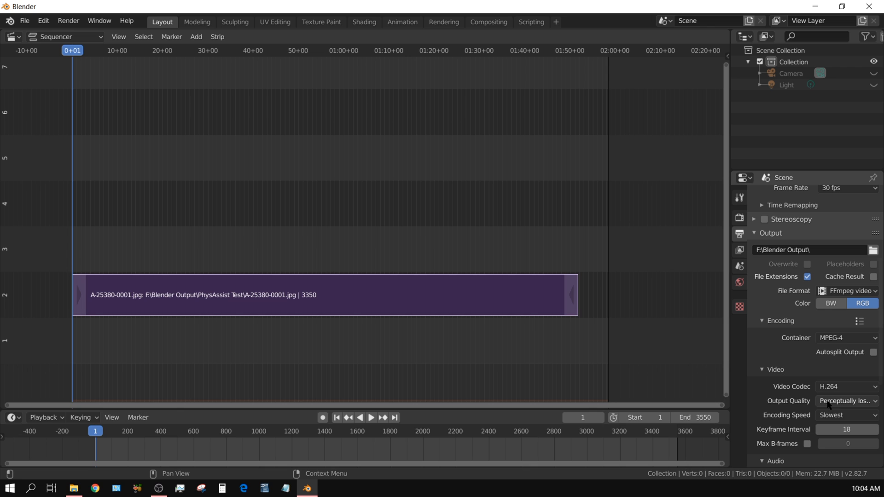
mouse_move(842, 459)
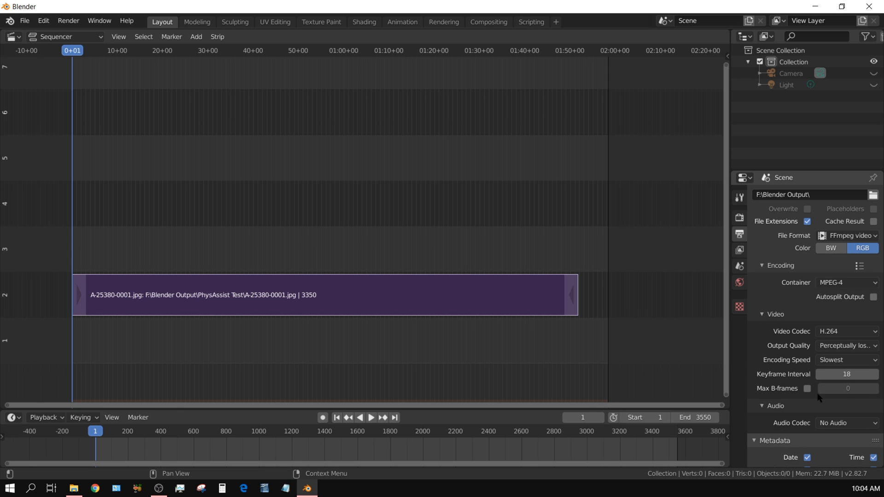
scroll(down, 3)
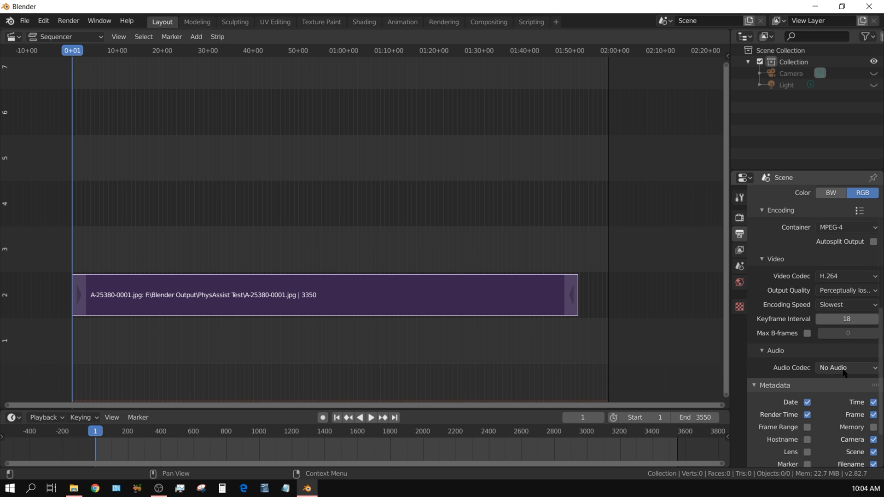
mouse_move(843, 378)
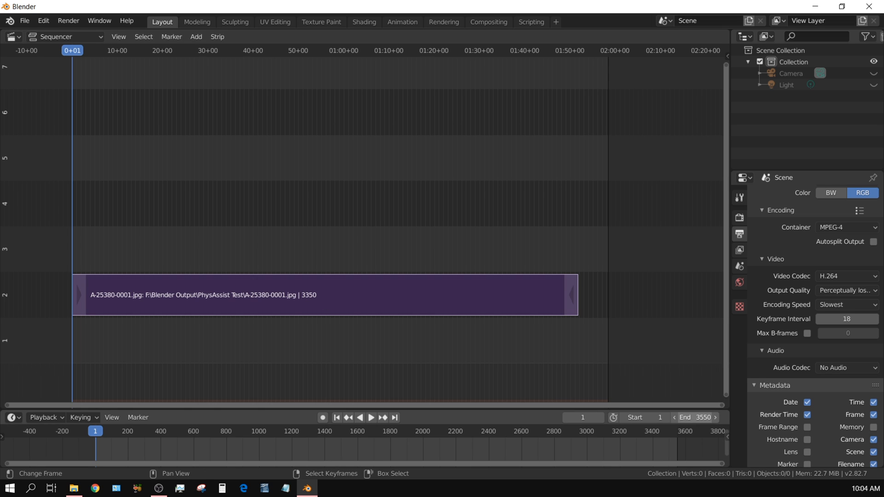
Correct the scene end frame from 3550 to 3350 to match the strip length.
click(681, 417)
text(3350)
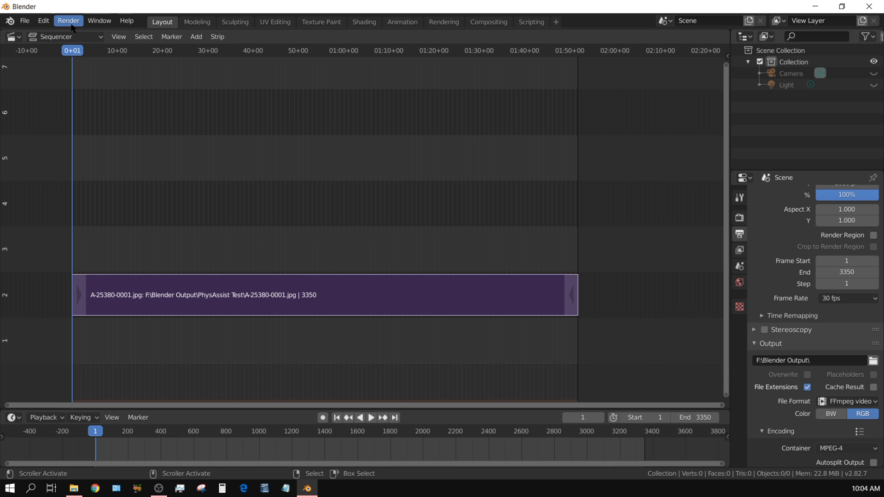
Start Render Animation (Ctrl F12) to encode the whole sequence.
click(68, 21)
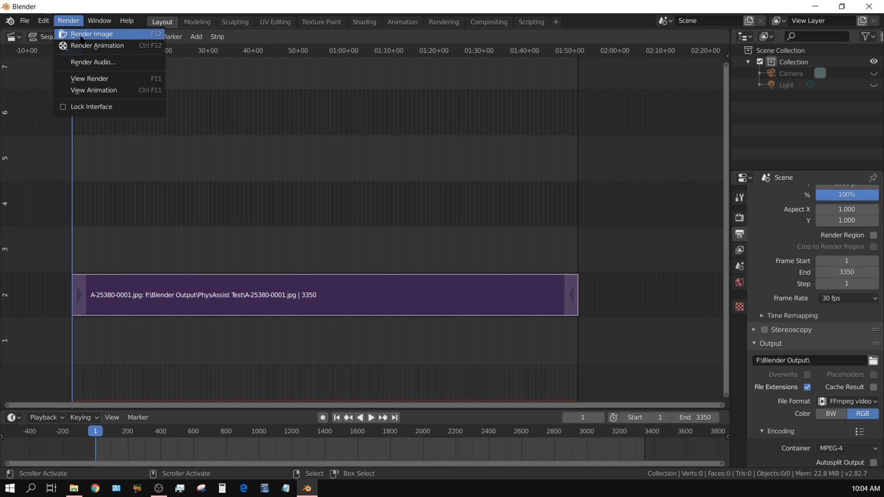
click(91, 34)
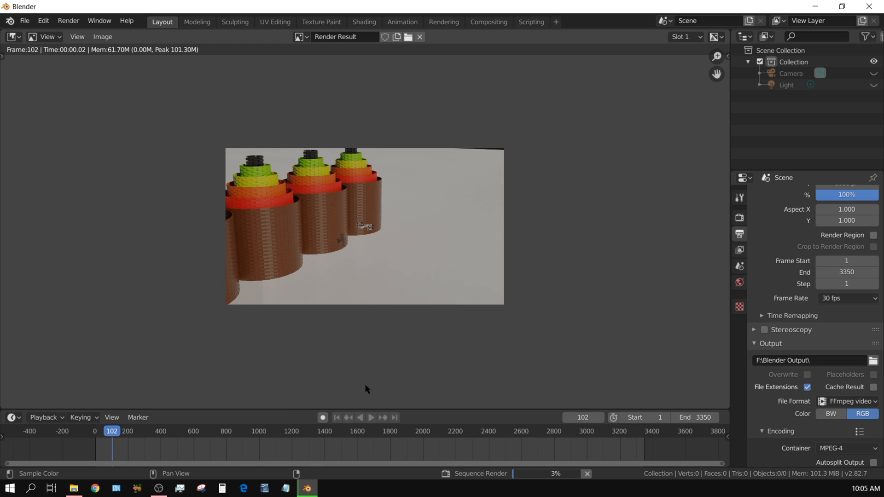
Wait for the sequence render to finish through frame 3350.
click(116, 431)
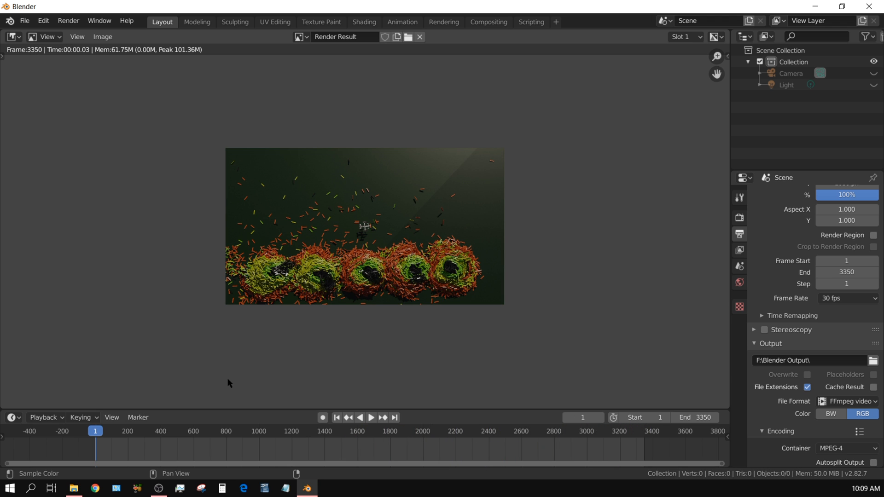
mouse_move(455, 310)
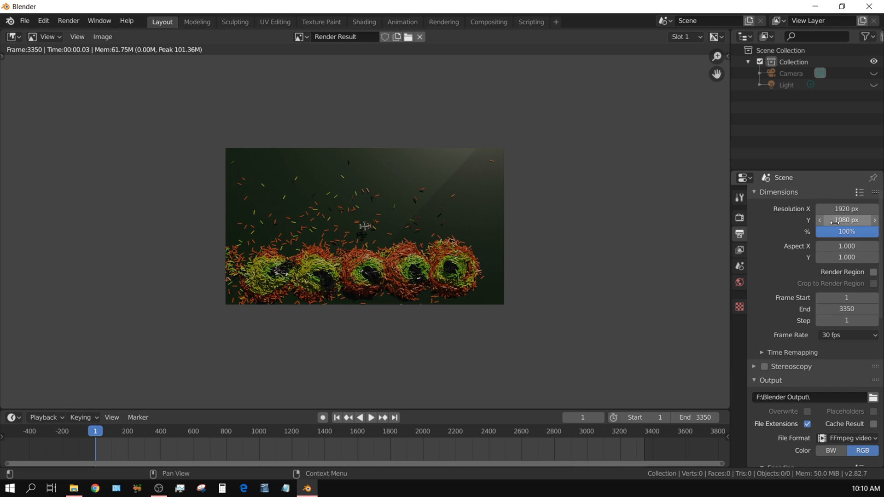
mouse_move(845, 220)
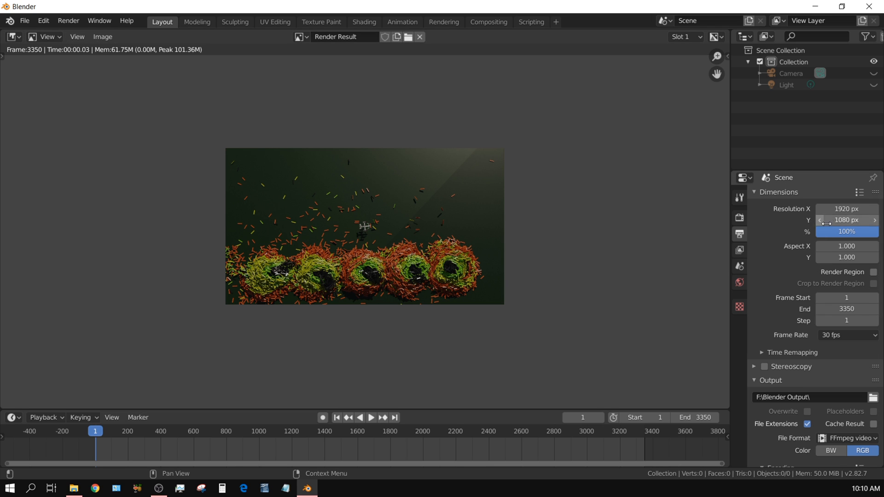
mouse_move(844, 220)
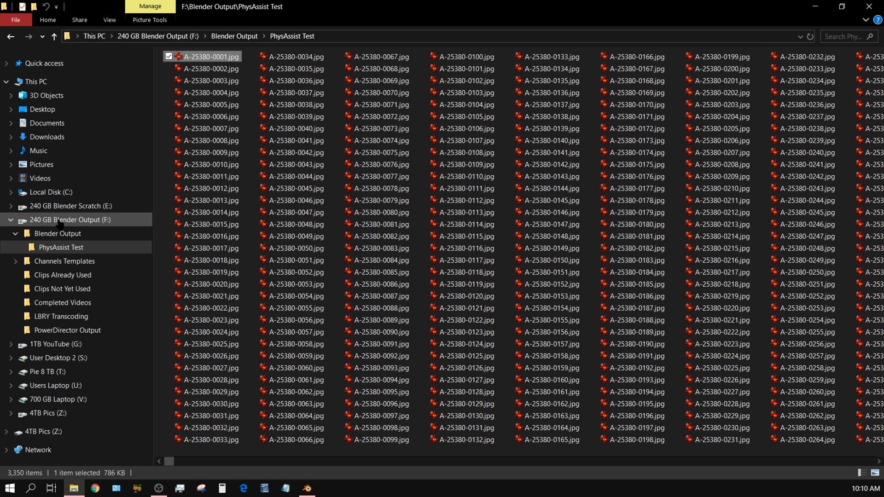
Play the finished 0001-3350.mp4 from the Blender Output folder, then return to Blender.
click(234, 36)
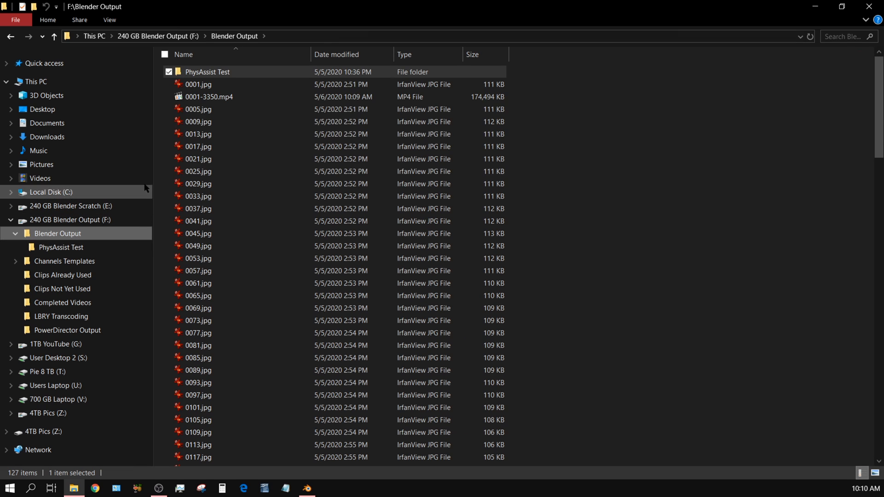
click(209, 96)
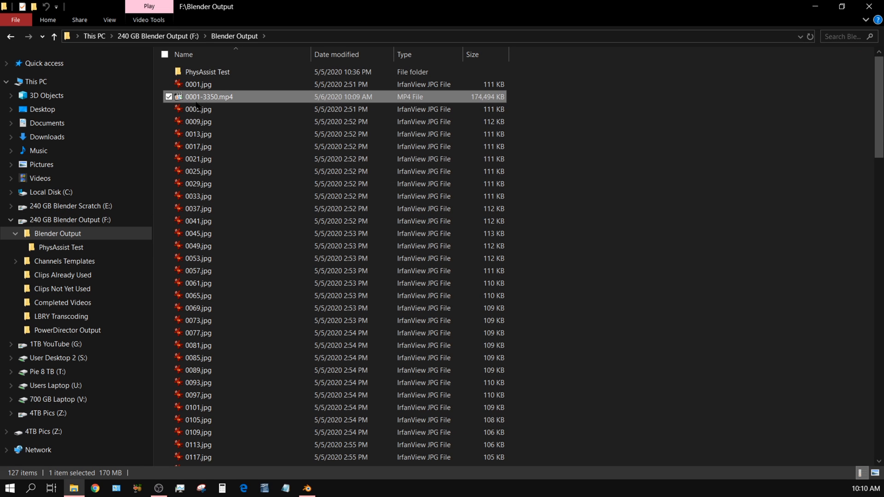
mouse_move(199, 102)
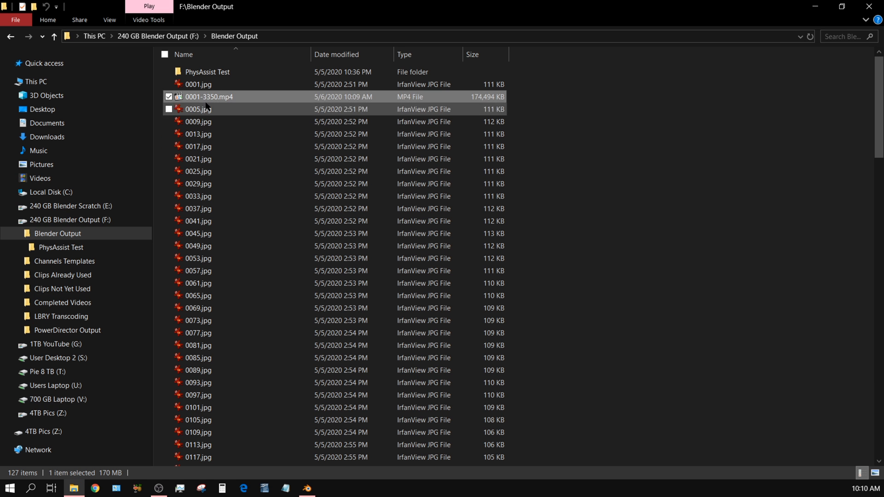
mouse_move(198, 108)
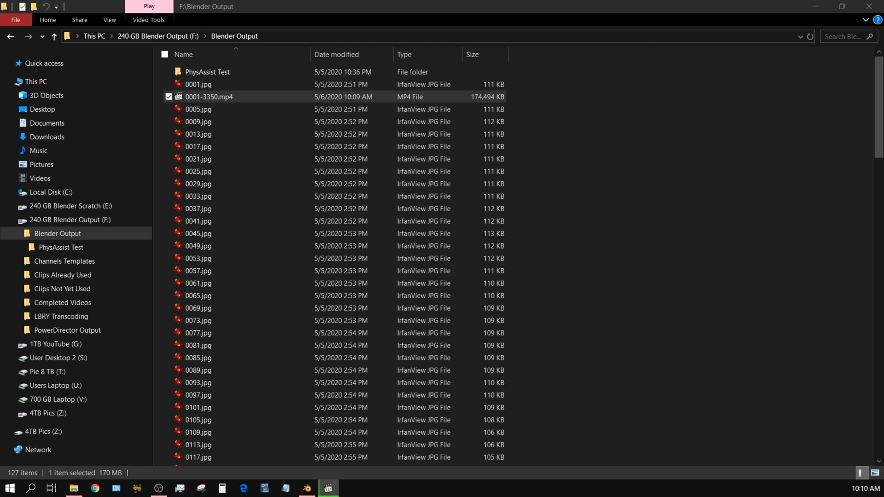
double_click(209, 97)
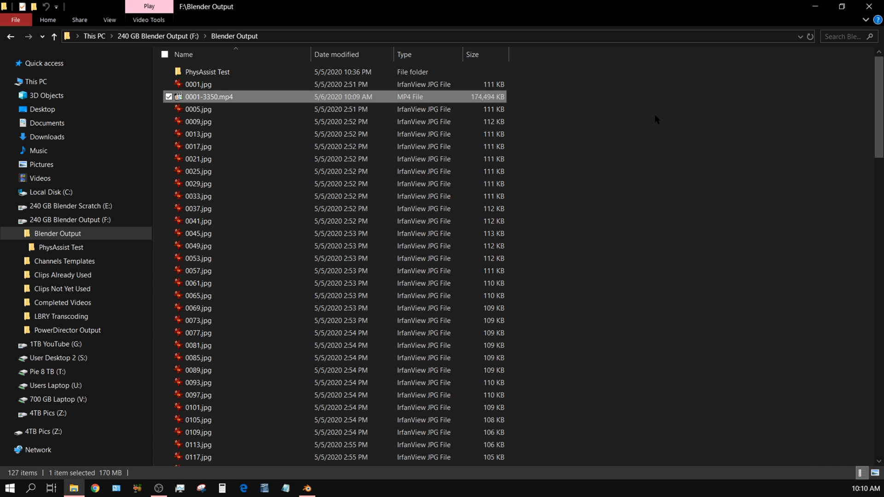
click(306, 488)
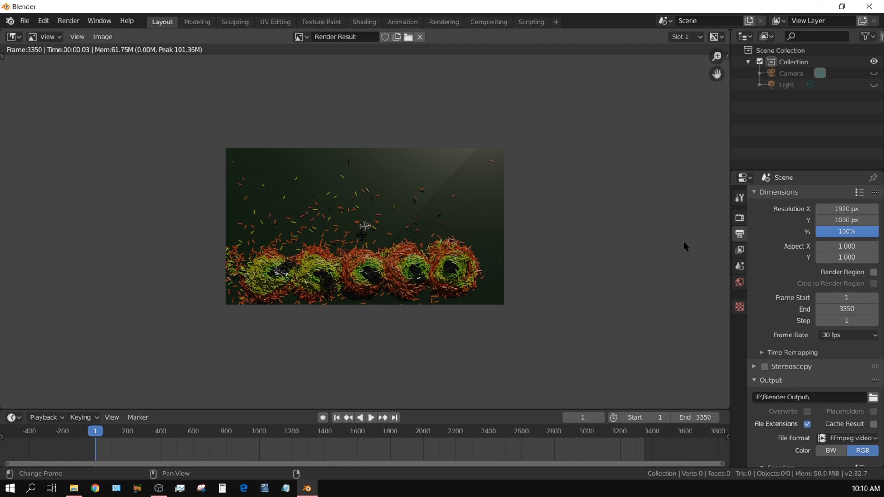
mouse_move(680, 262)
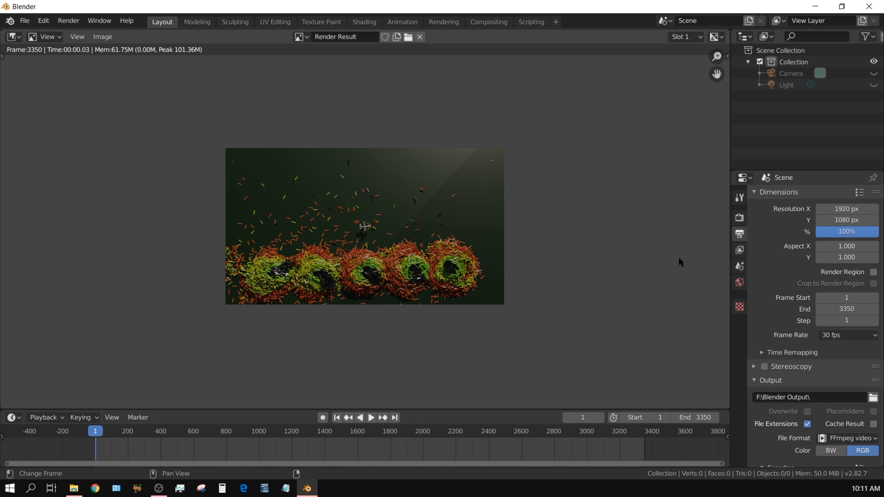